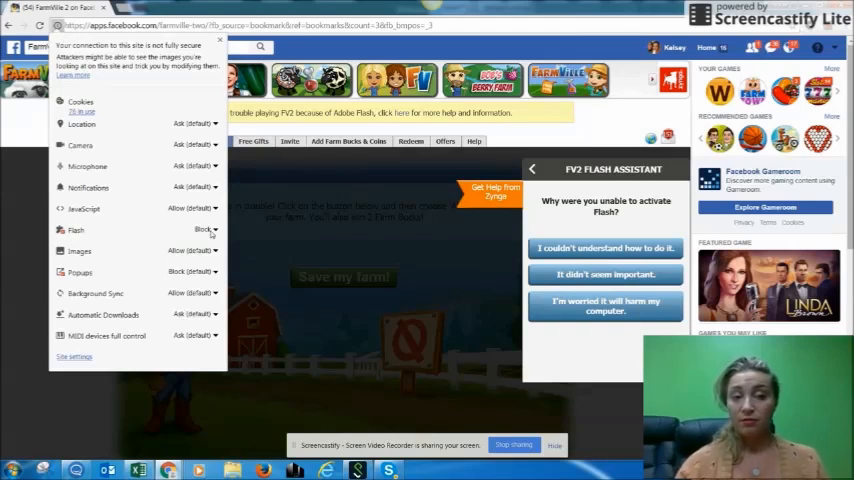
Expand the Flash permission dropdown, currently set to Block, in the site information popup
click(204, 229)
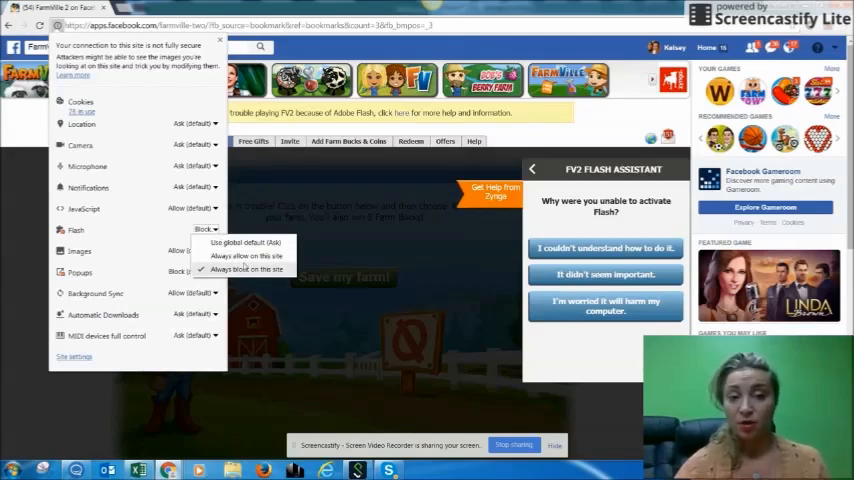
Set Flash for the FarmVille 2 page to 'Use global default (Ask)'
click(238, 258)
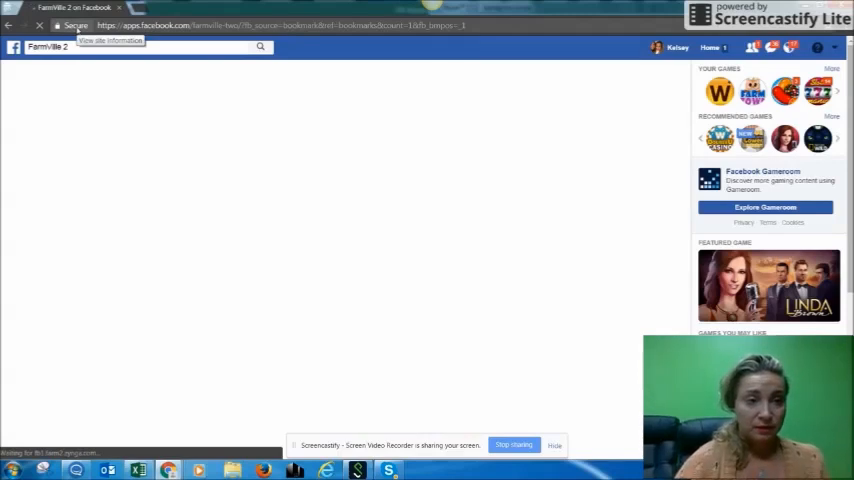
Set Flash to 'Always allow on this site' via the lock icon, then reload the page
click(72, 26)
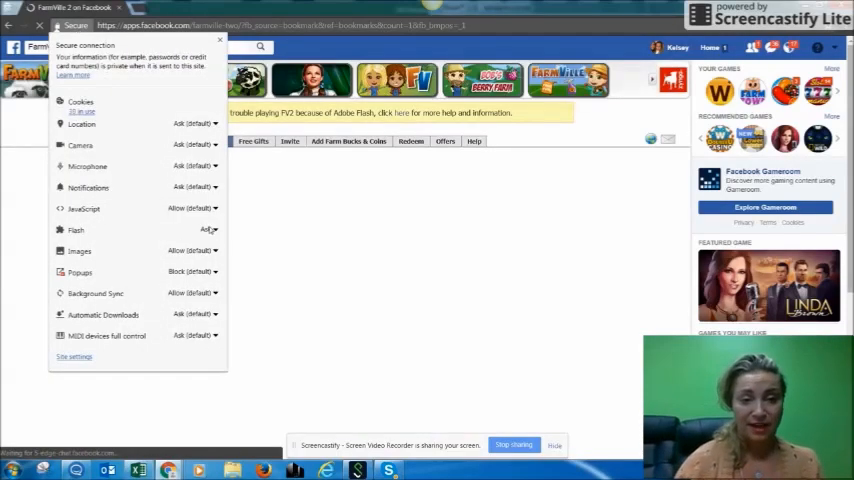
click(205, 230)
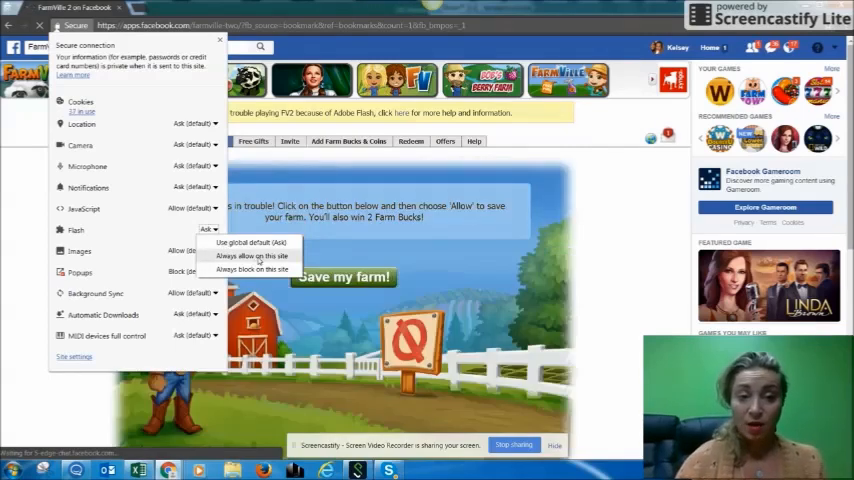
click(240, 257)
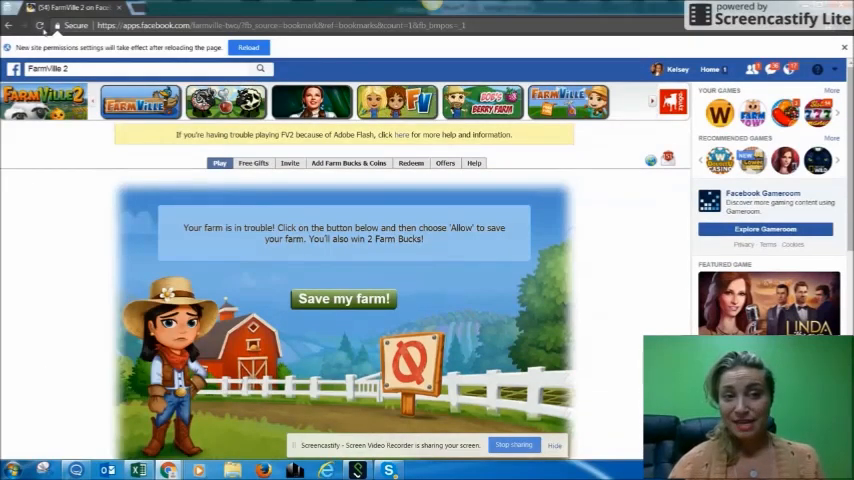
click(257, 47)
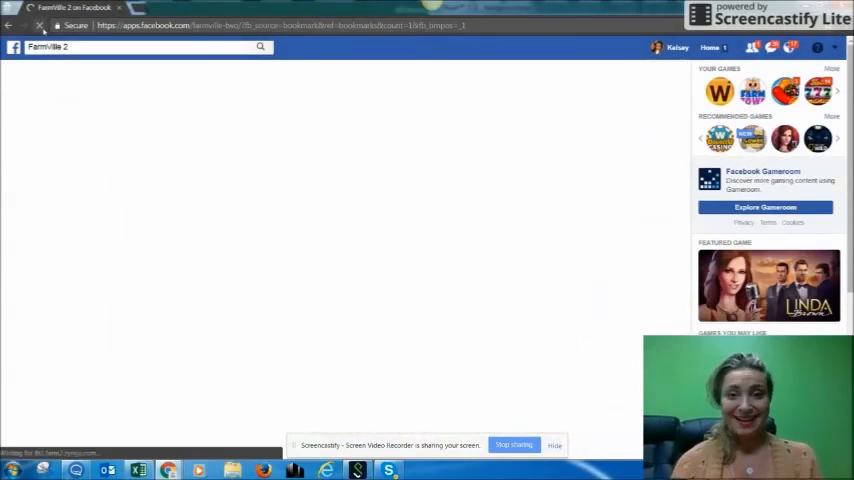